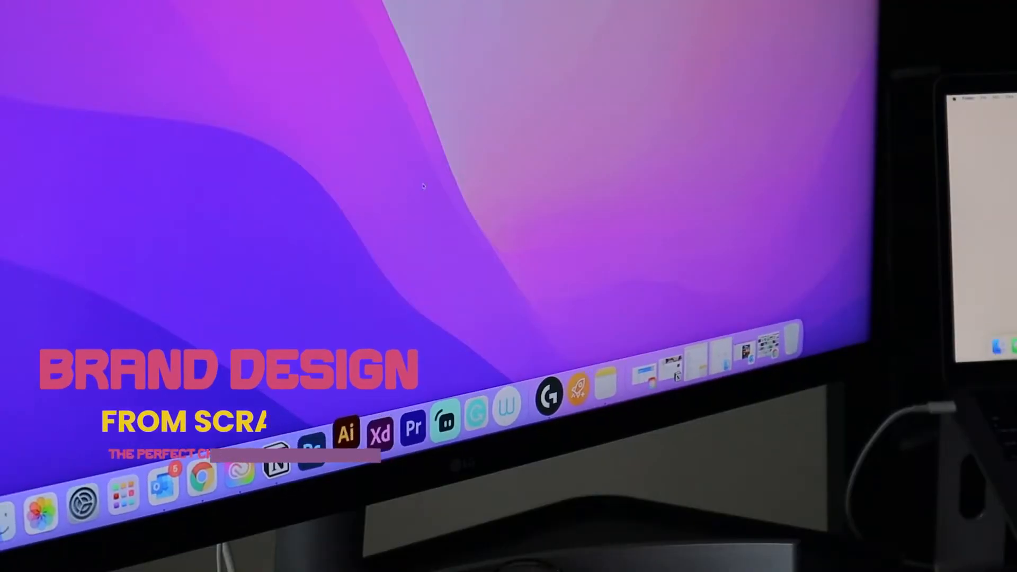
# - Create a new grid canvas and sketch a puffy chef hat with lettering ideas
pyautogui.click(345, 433)
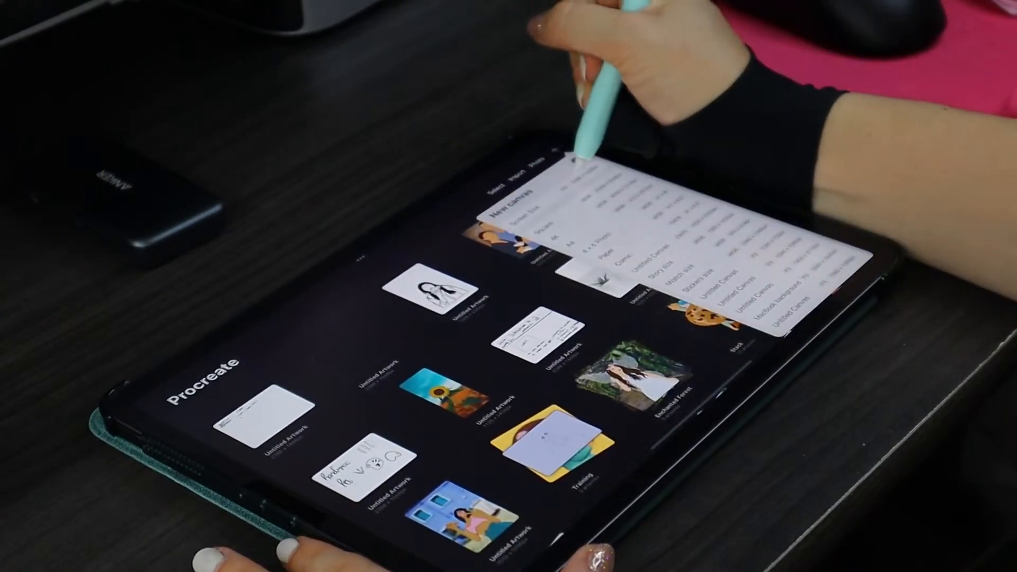
pyautogui.click(635, 260)
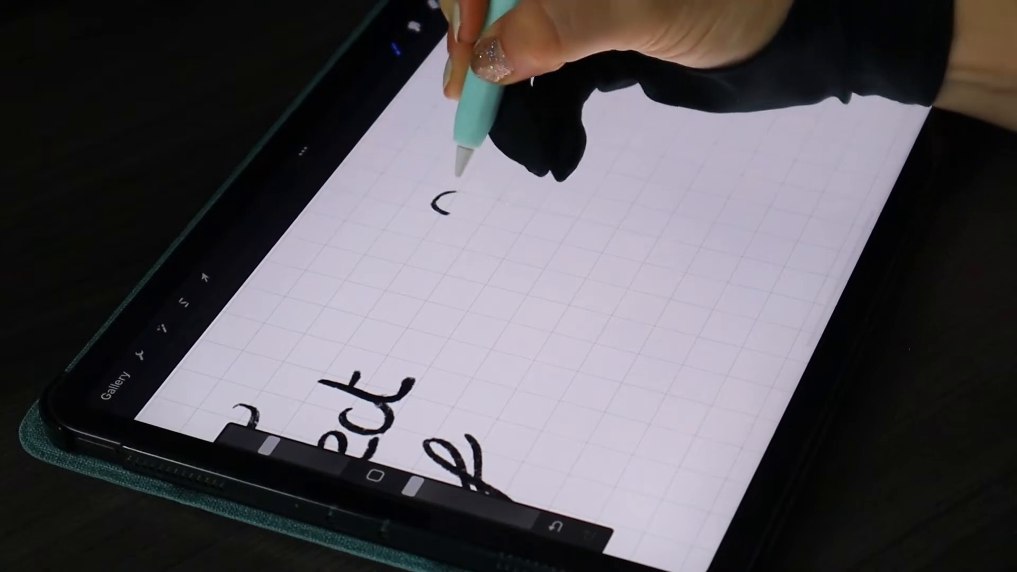
pyautogui.moveTo(443, 208); pyautogui.dragTo(422, 195)
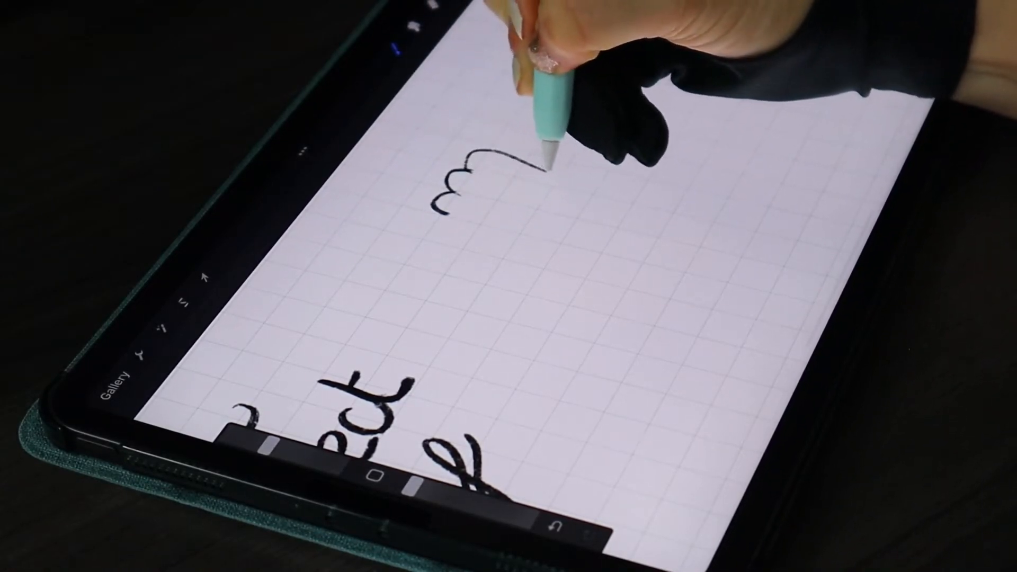
pyautogui.moveTo(467, 175); pyautogui.dragTo(492, 214)
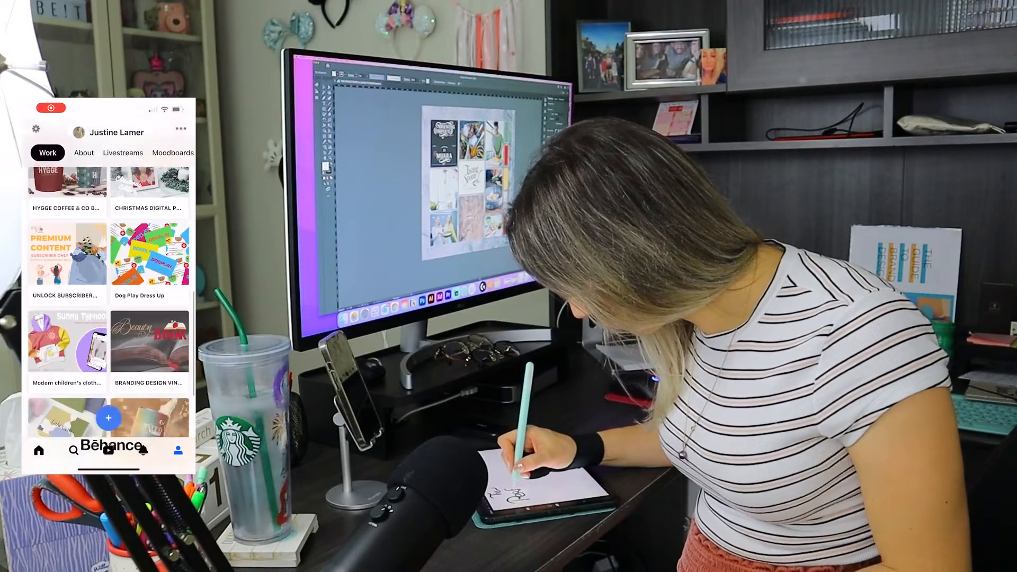
pyautogui.click(122, 152)
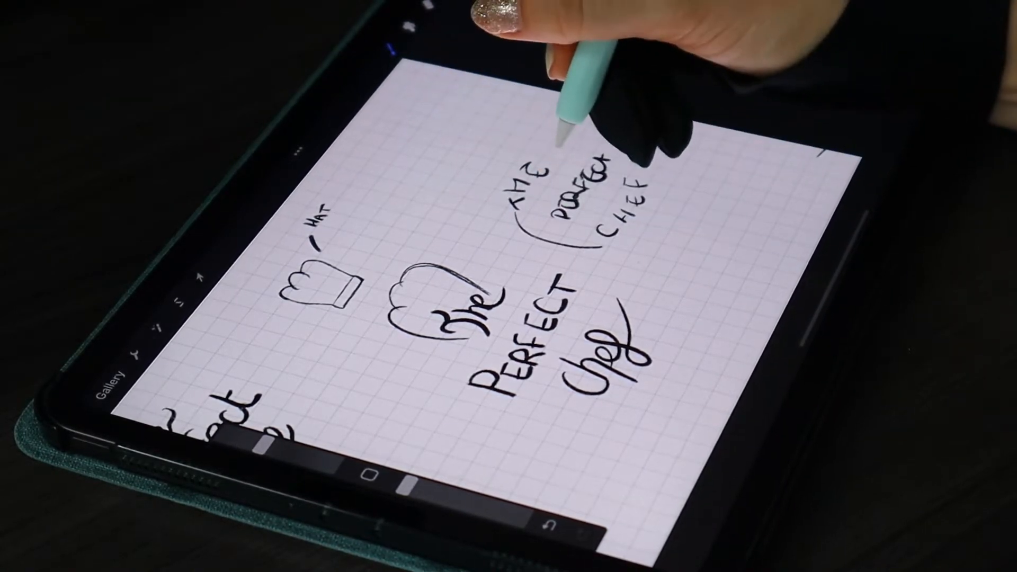
# - Bring up the Actions menu's Share options to export the sketch
pyautogui.click(550, 104)
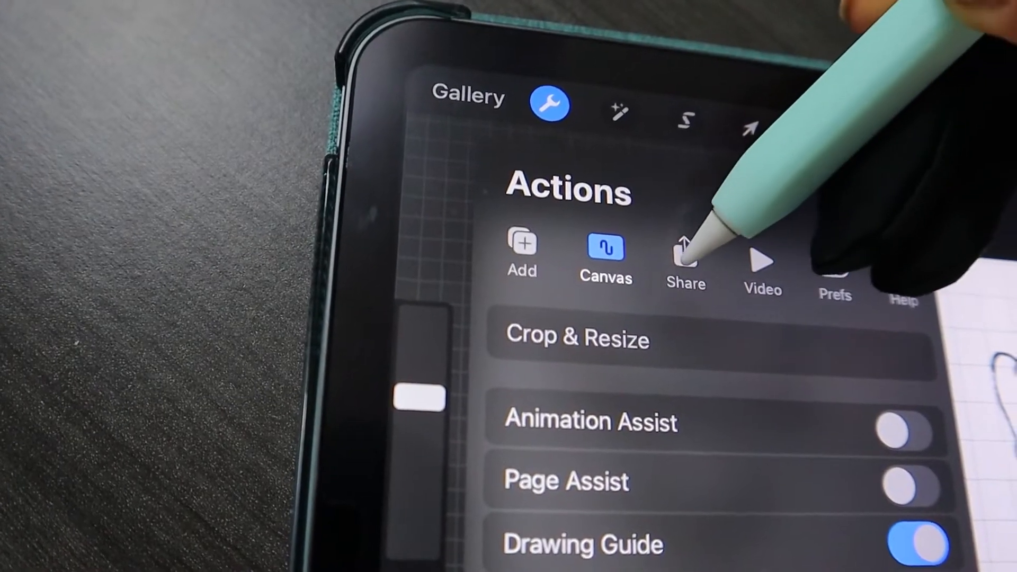
pyautogui.click(687, 260)
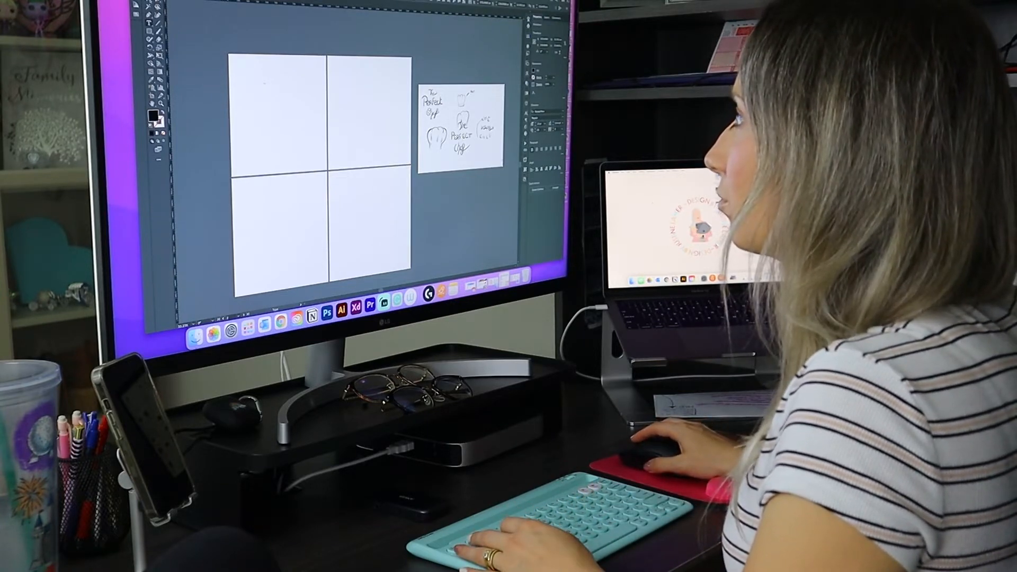
# - Type 'The' on three separate lines and start editing one of them
pyautogui.write('The')
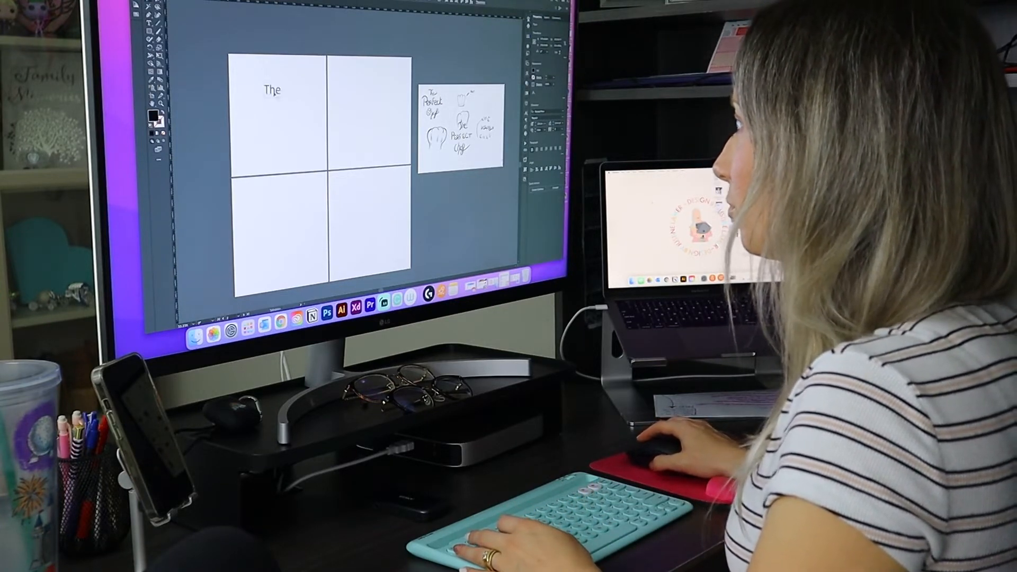
pyautogui.write('The')
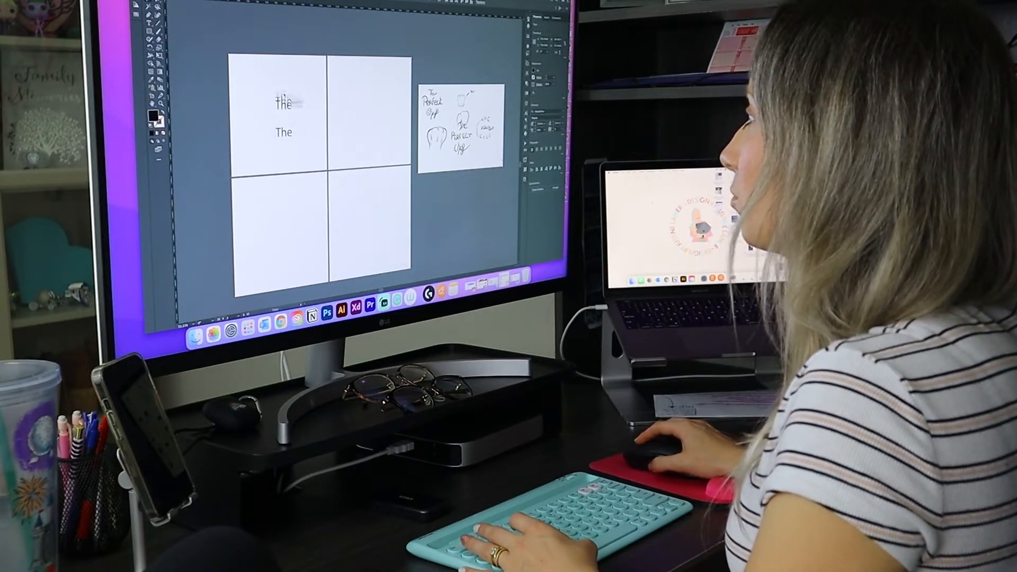
pyautogui.write('The')
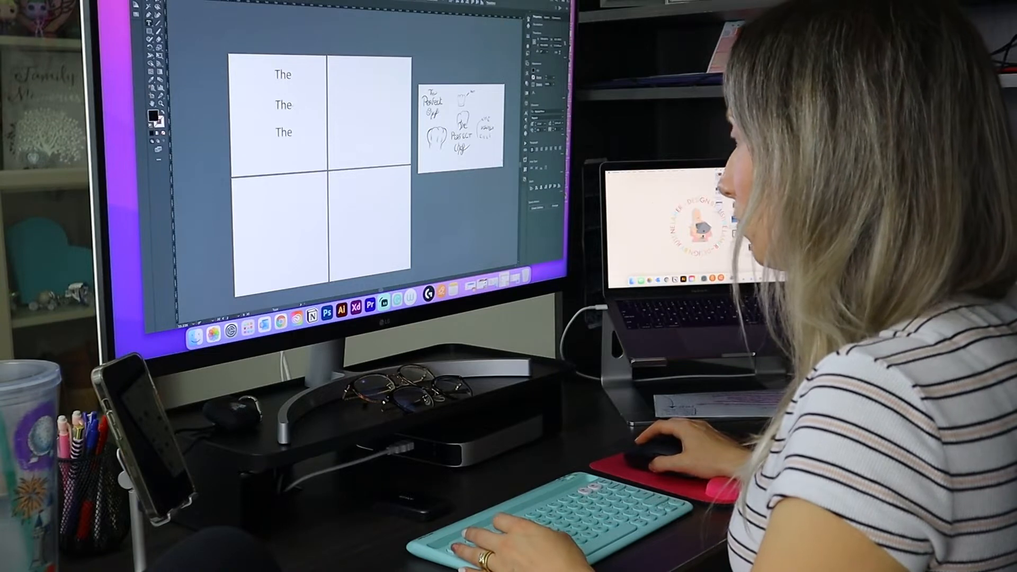
pyautogui.doubleClick(283, 105)
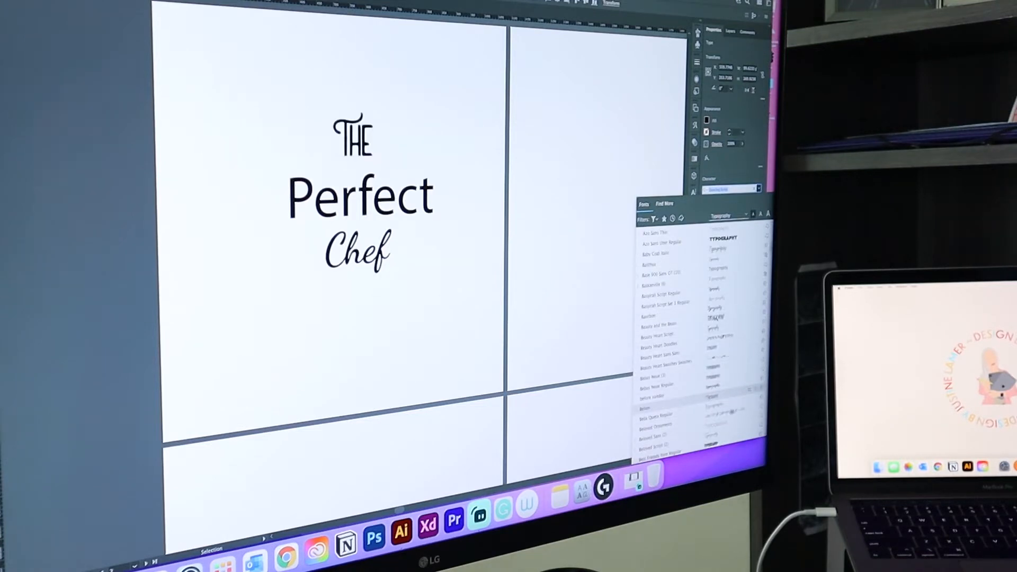
# - Set Perfect in a medium Museo Sans weight and tuck script Chef under it
pyautogui.scroll(-3)
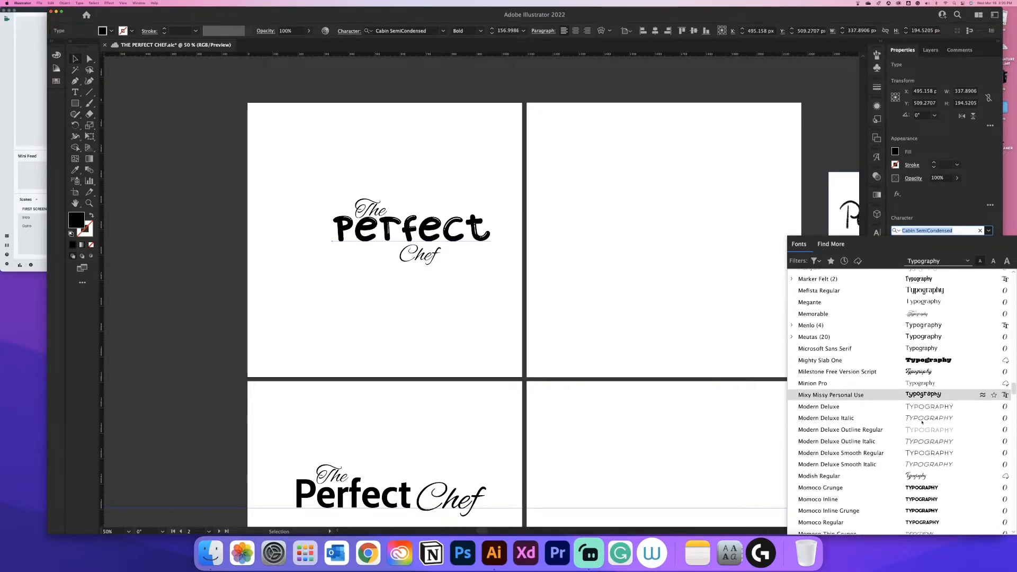
pyautogui.scroll(-3)
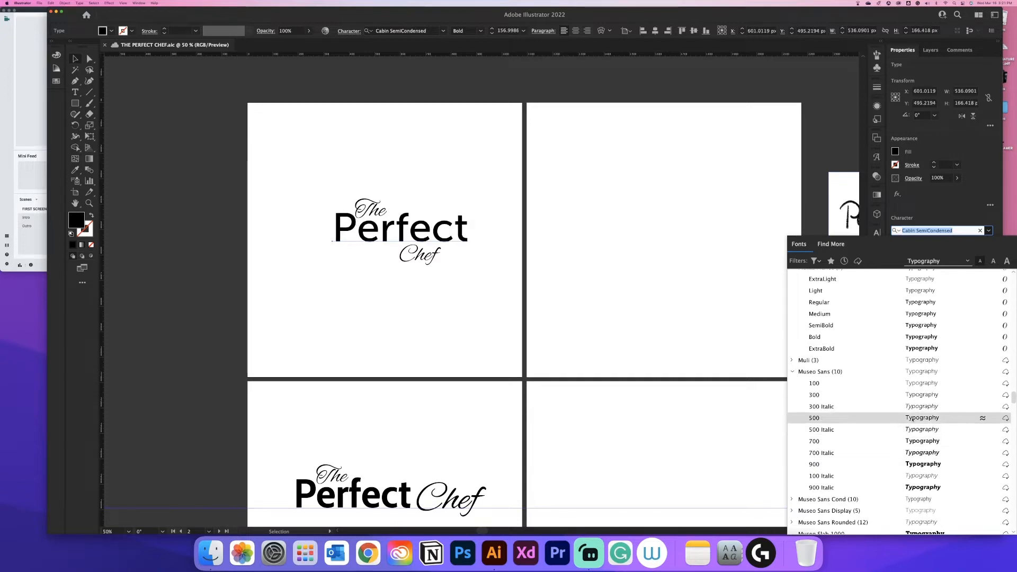
pyautogui.click(813, 418)
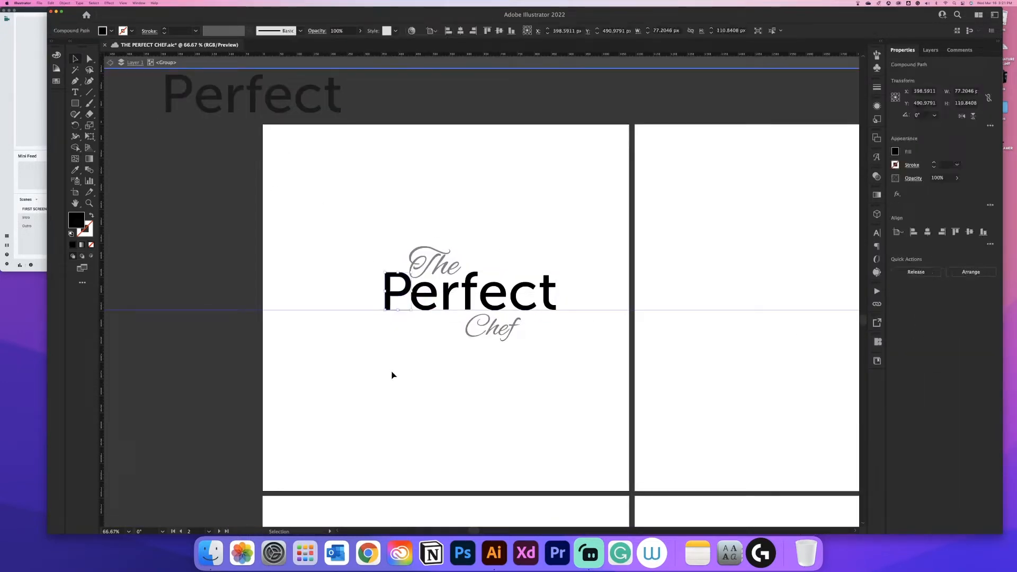
pyautogui.click(462, 299)
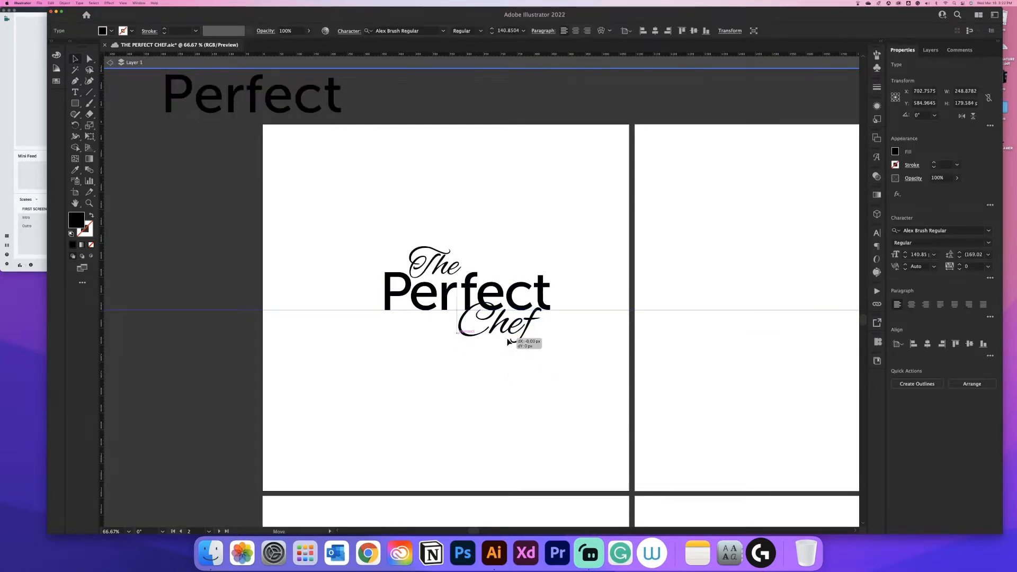
pyautogui.click(493, 442)
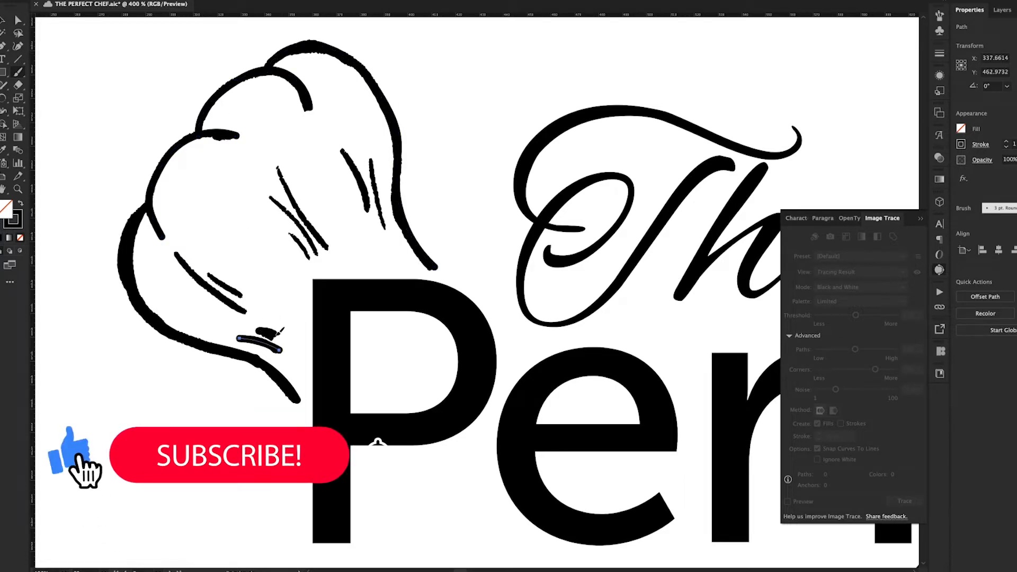
# - Remove a small stray stroke from the traced chef-hat drawing
pyautogui.click(229, 454)
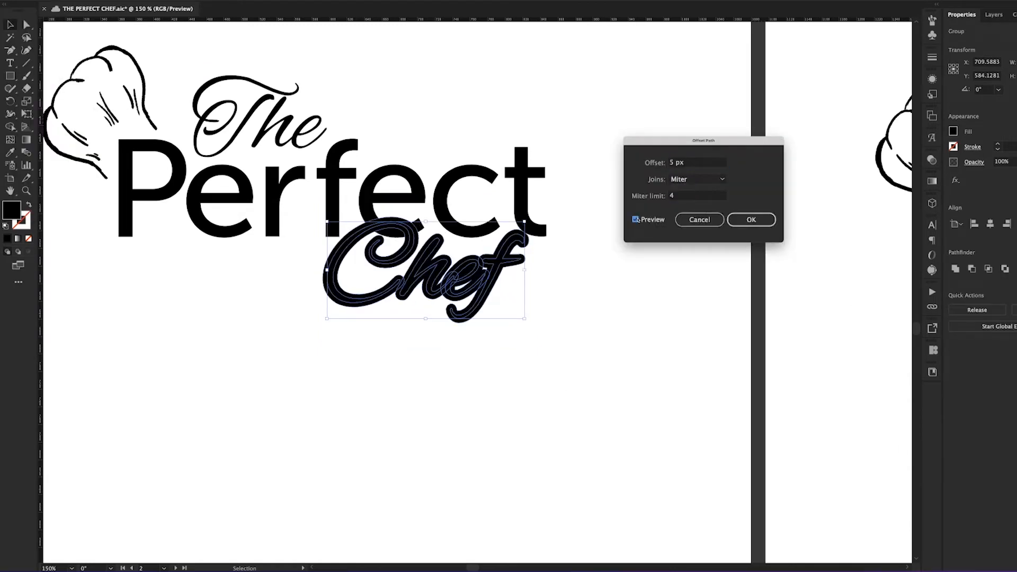
# - Confirm the 5 px Offset Path outline around the Chef lettering
pyautogui.click(750, 219)
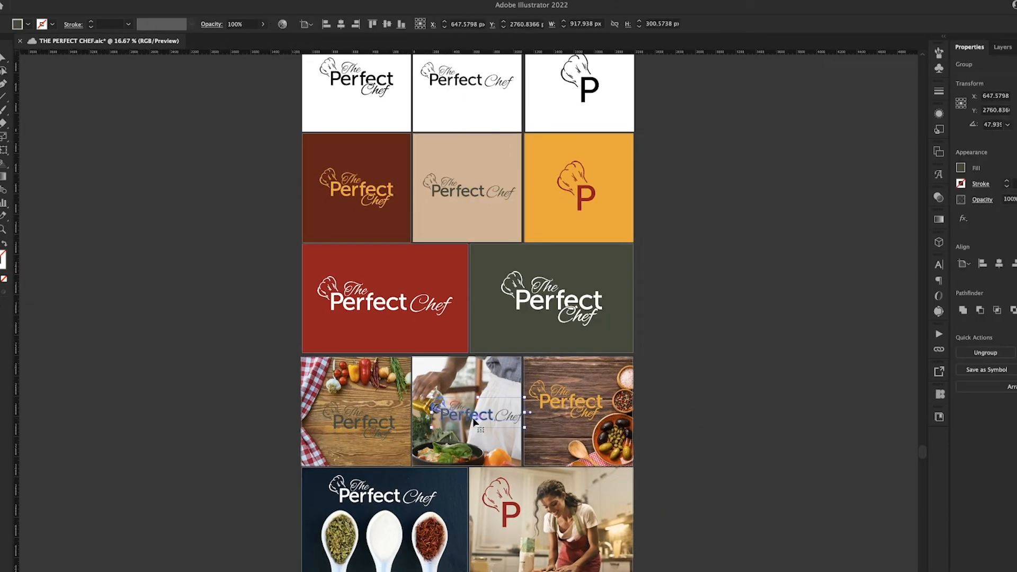
# - Scroll down the brand board to review the photo mockups
pyautogui.scroll(-3)
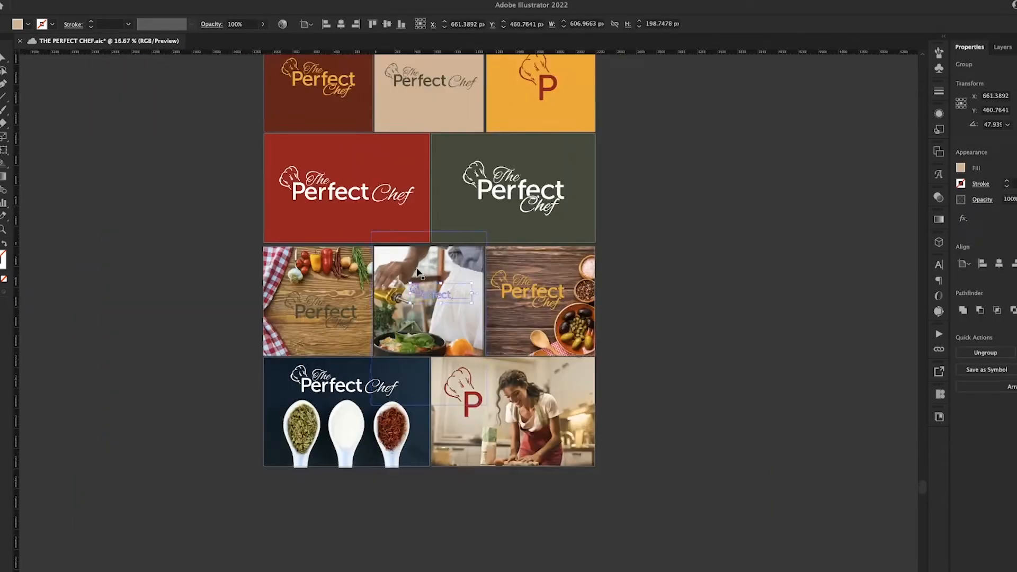